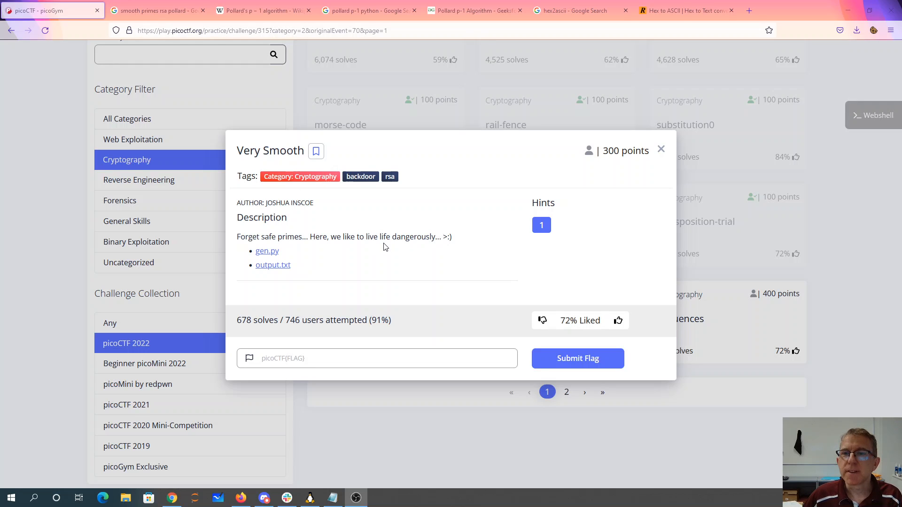
mouse_move(272, 265)
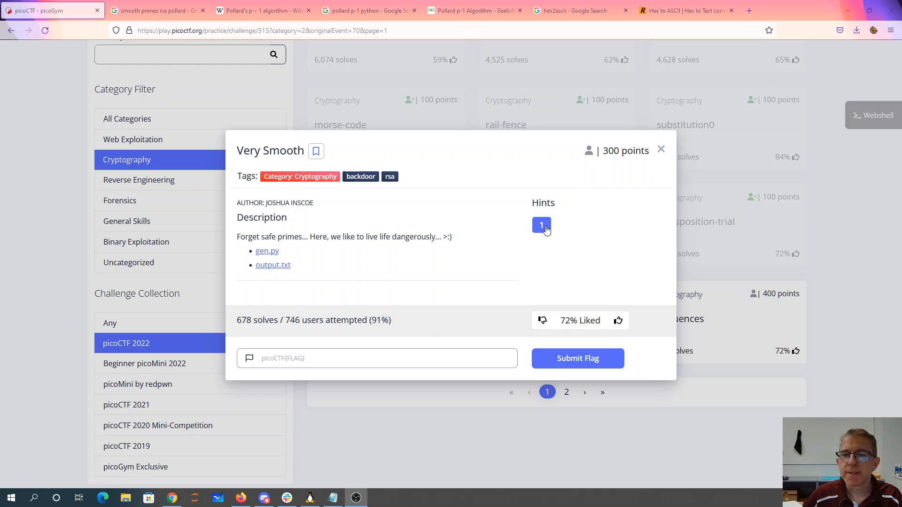
Reveal the Very Smooth challenge hint pointing to Mr. Pollard
click(541, 225)
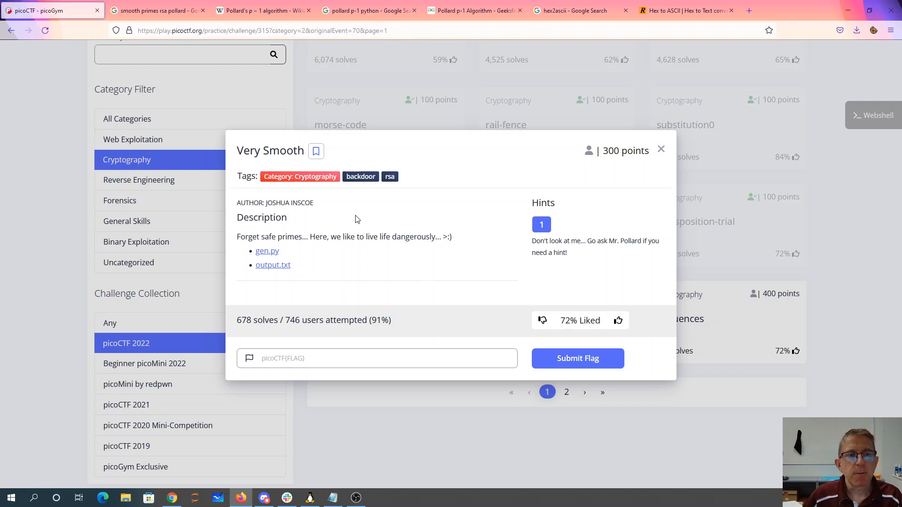
mouse_move(329, 201)
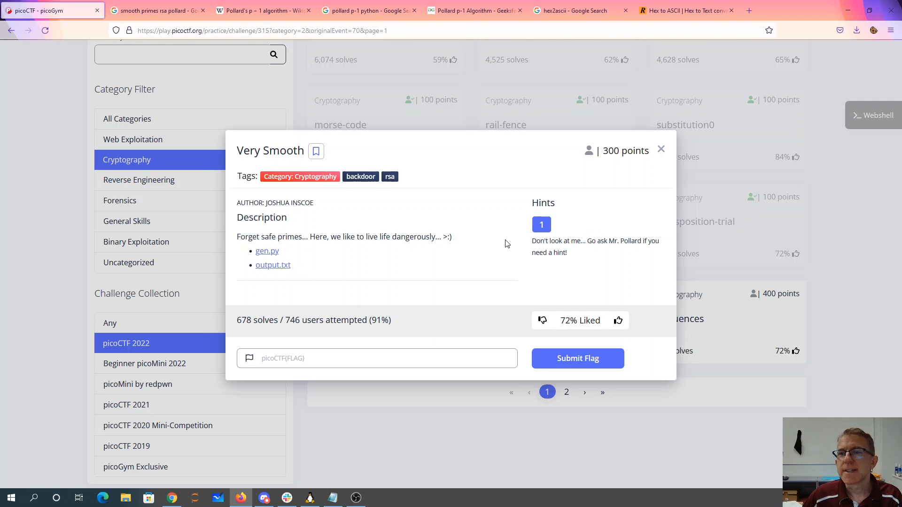
Switch to the Google results for 'smooth primes rsa pollard'
click(155, 10)
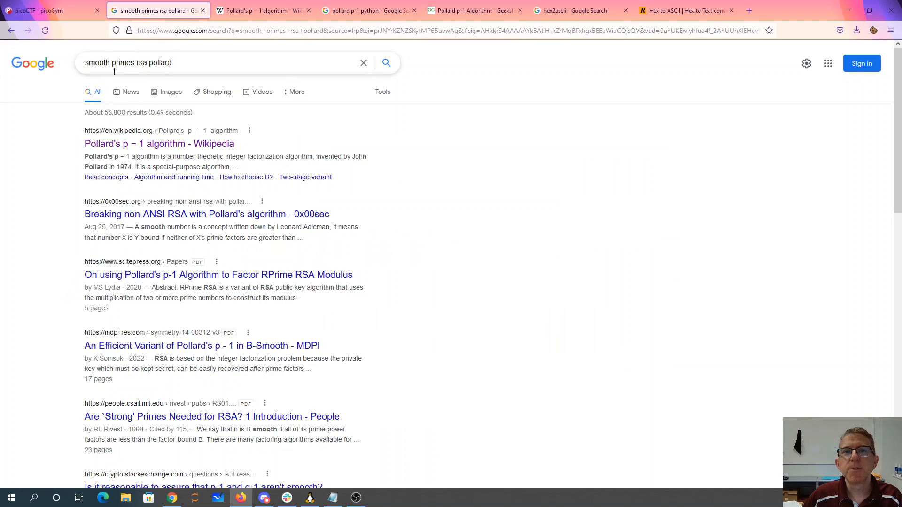
mouse_move(159, 143)
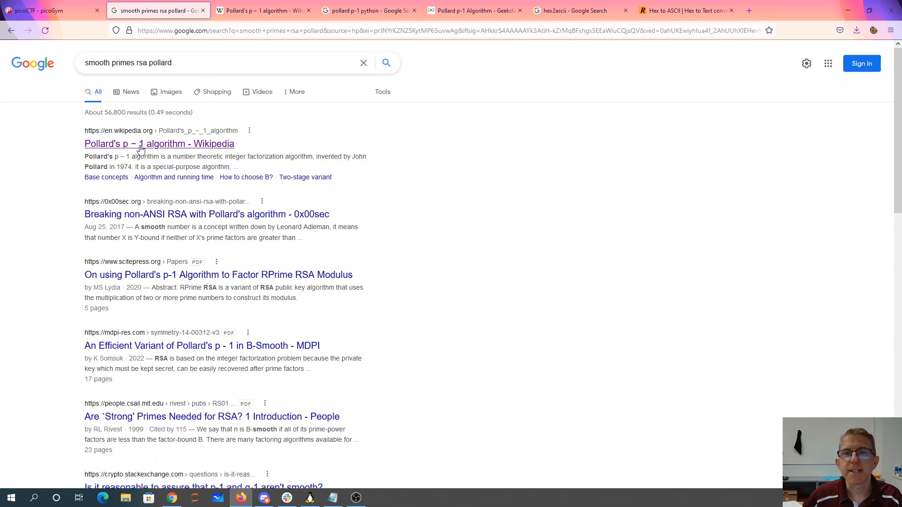
mouse_move(217, 150)
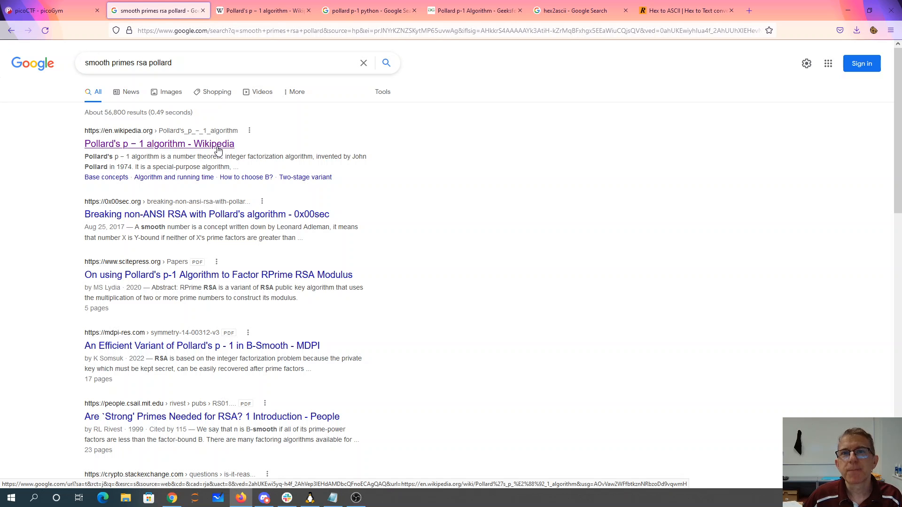
Open the Wikipedia article on Pollard's p − 1 algorithm from the results
click(160, 143)
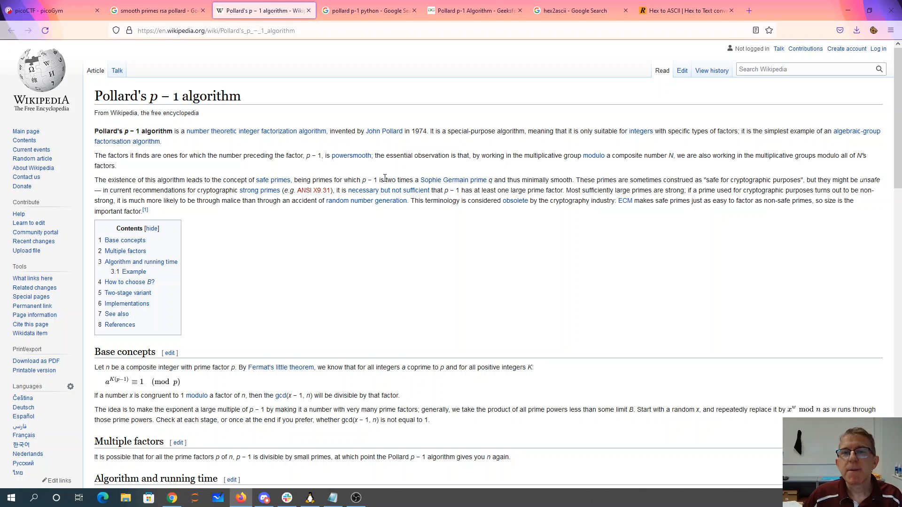
mouse_move(336, 168)
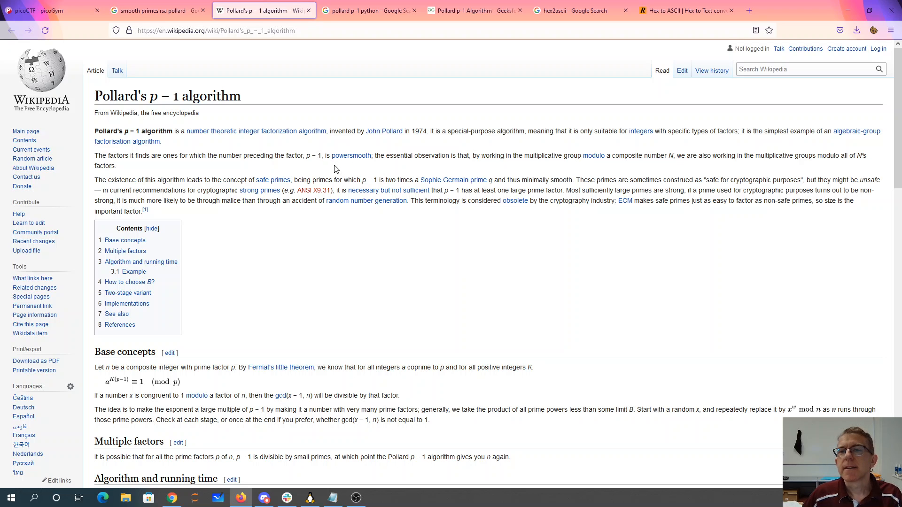
mouse_move(332, 179)
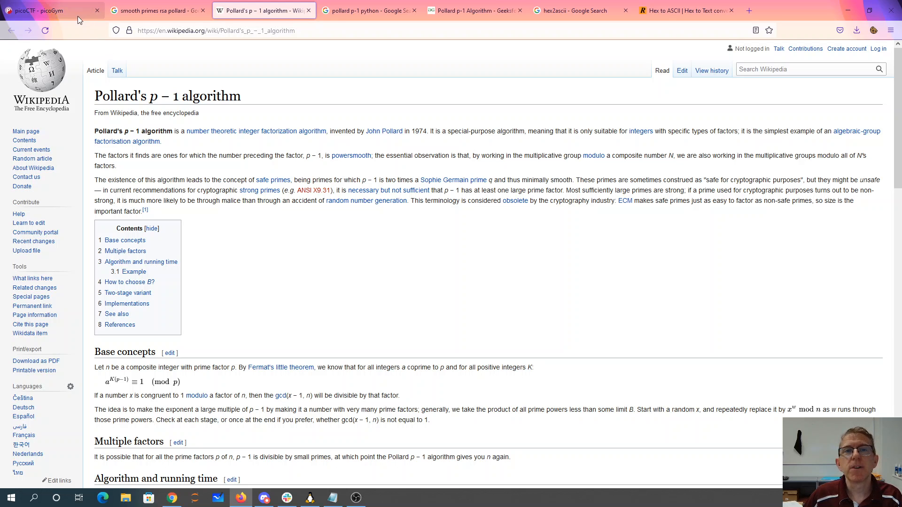
Review gen.py in vim and run it to print a sample prime p with its small factors
click(49, 10)
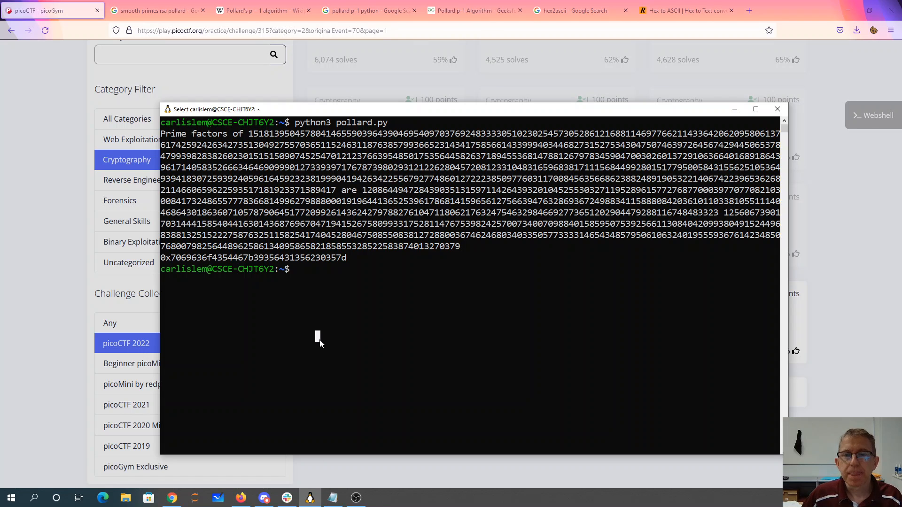
text(vi gen.py)
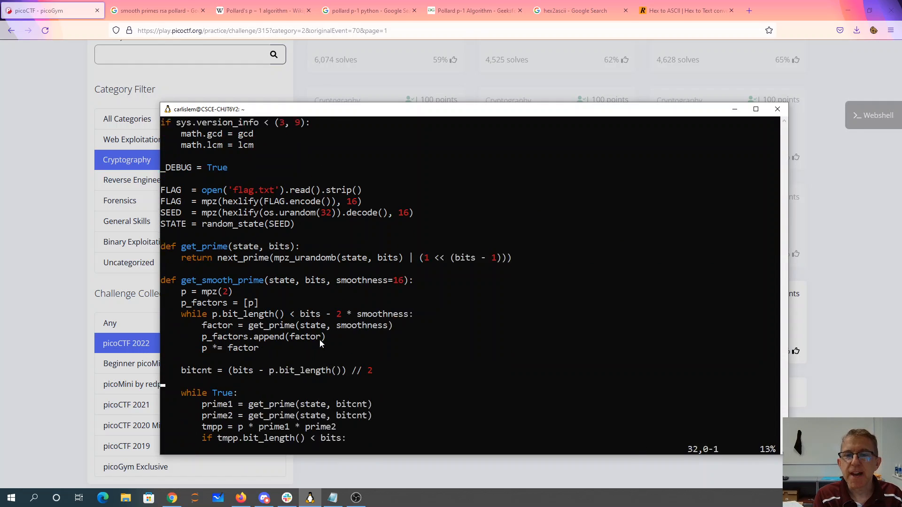
scroll(down, 3)
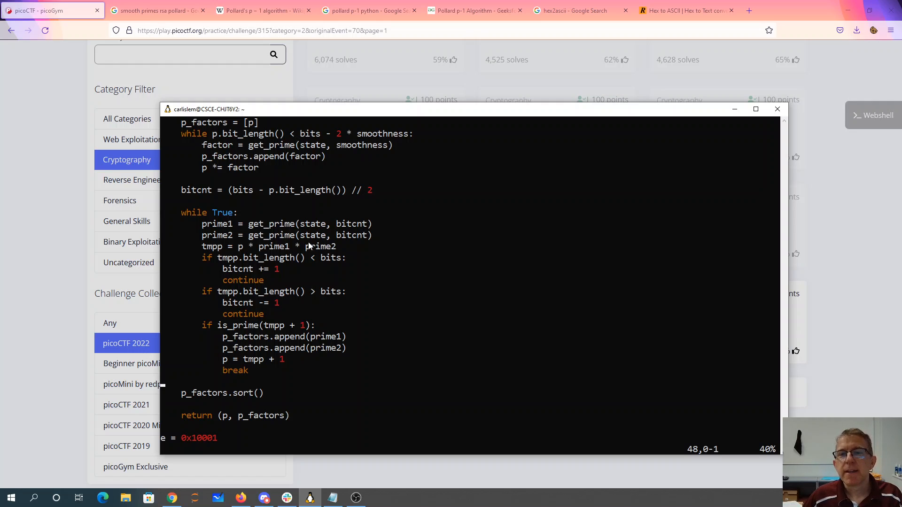
mouse_move(355, 258)
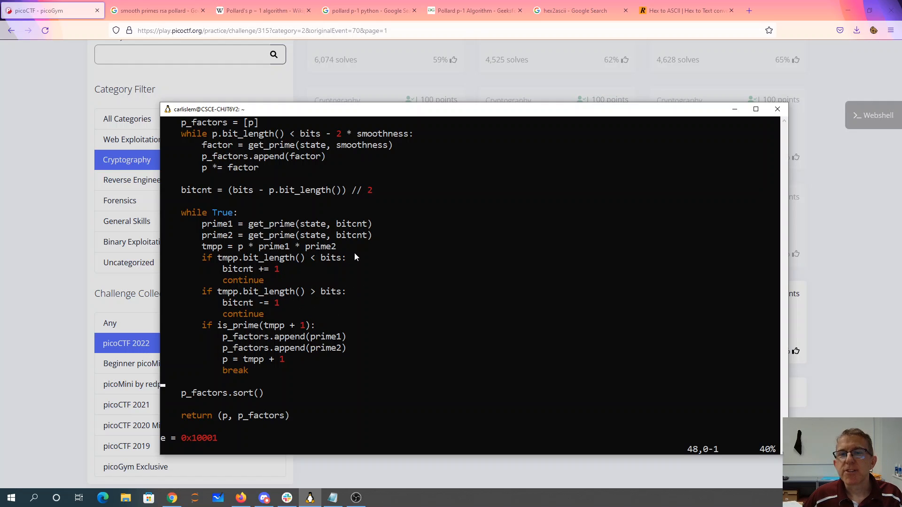
mouse_move(325, 258)
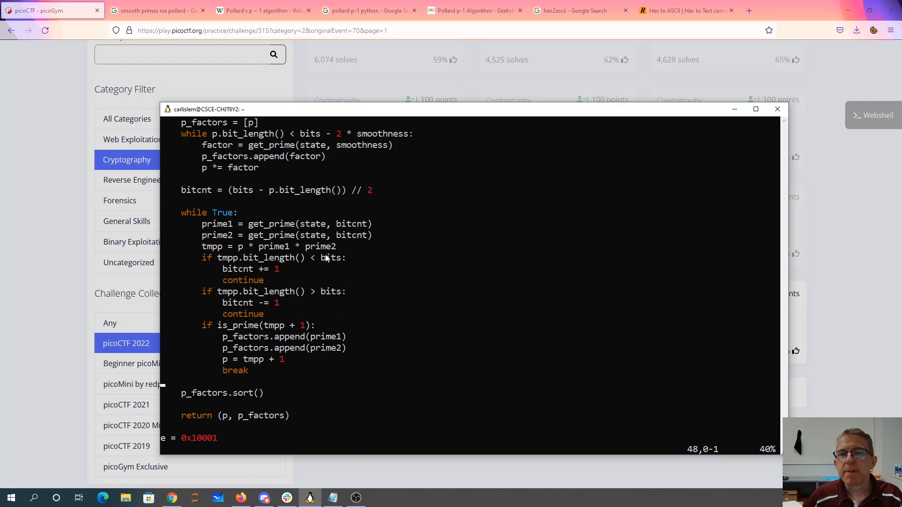
mouse_move(328, 304)
text(python3 gen.py)
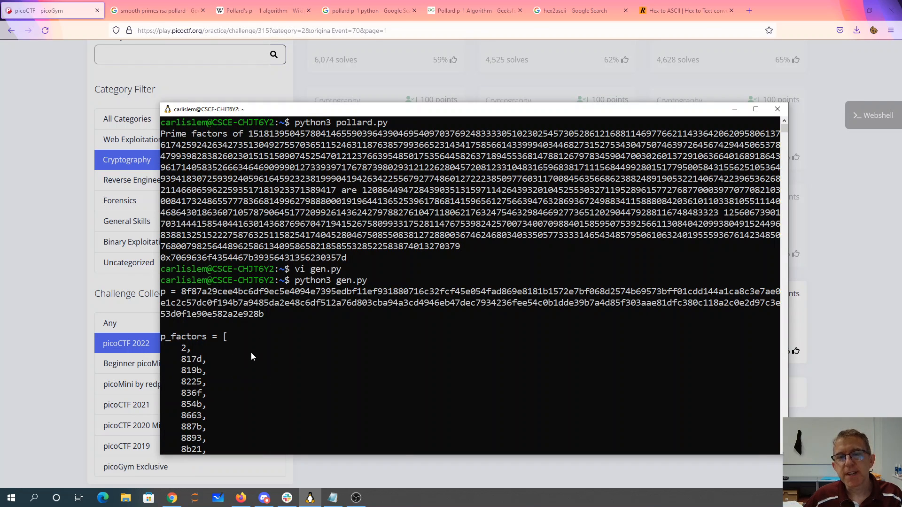
mouse_move(262, 317)
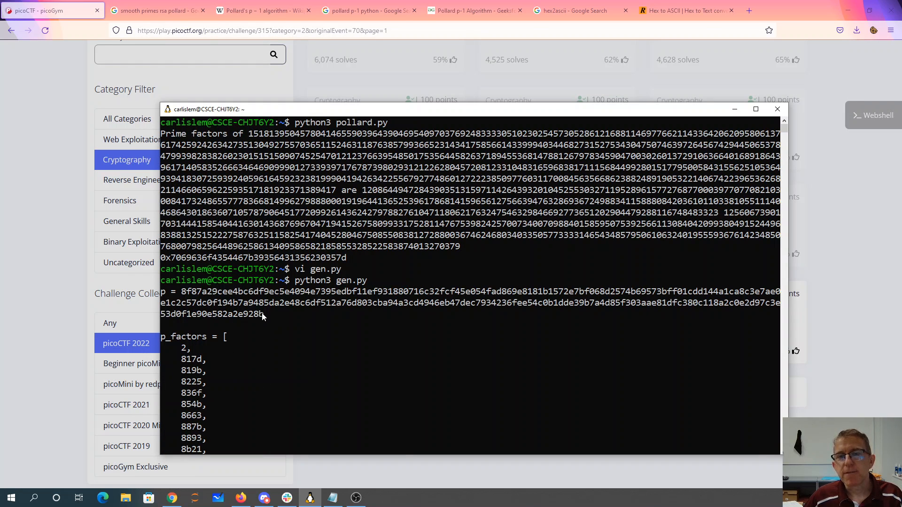
scroll(down, 3)
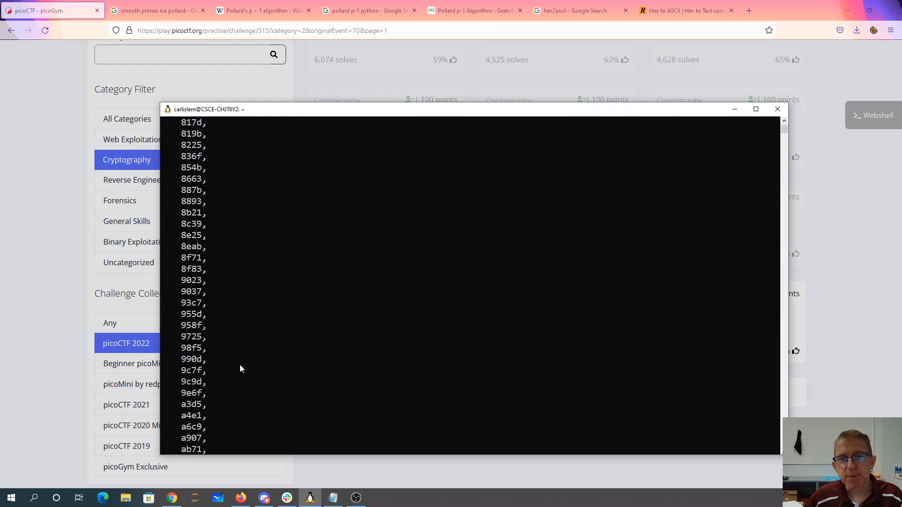
scroll(down, 3)
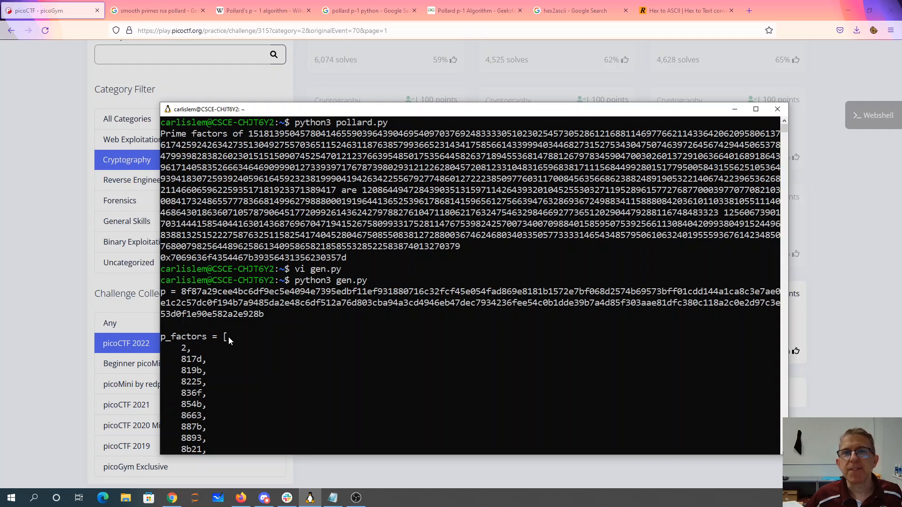
Move through the browser tabs to the GeeksforGeeks Pollard p-1 article
click(263, 10)
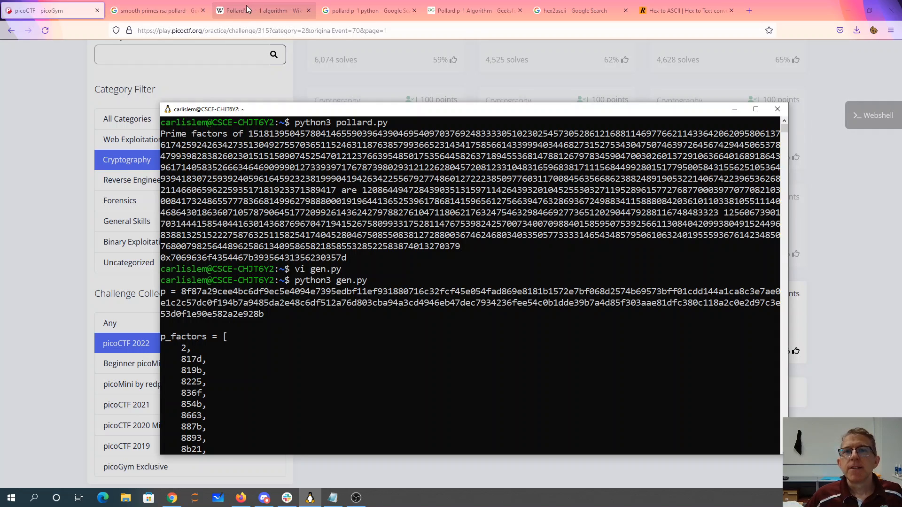
click(262, 10)
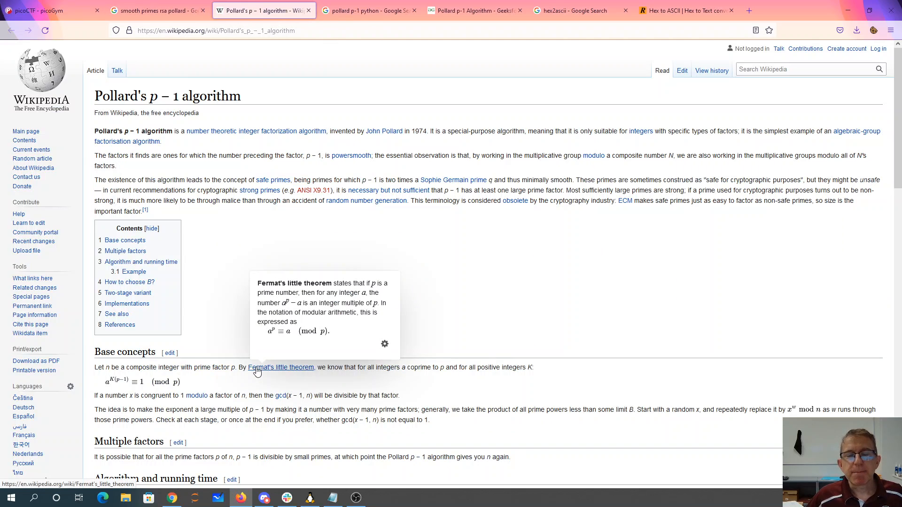
click(368, 10)
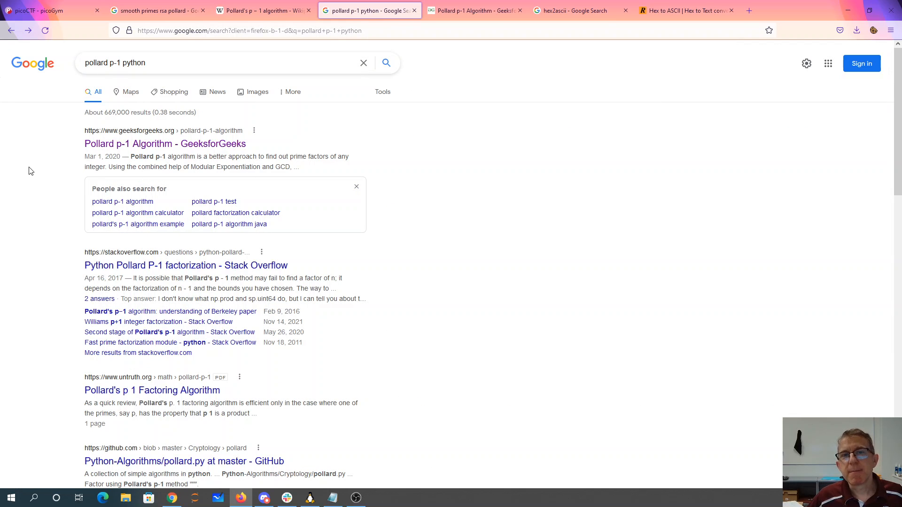
mouse_move(486, 54)
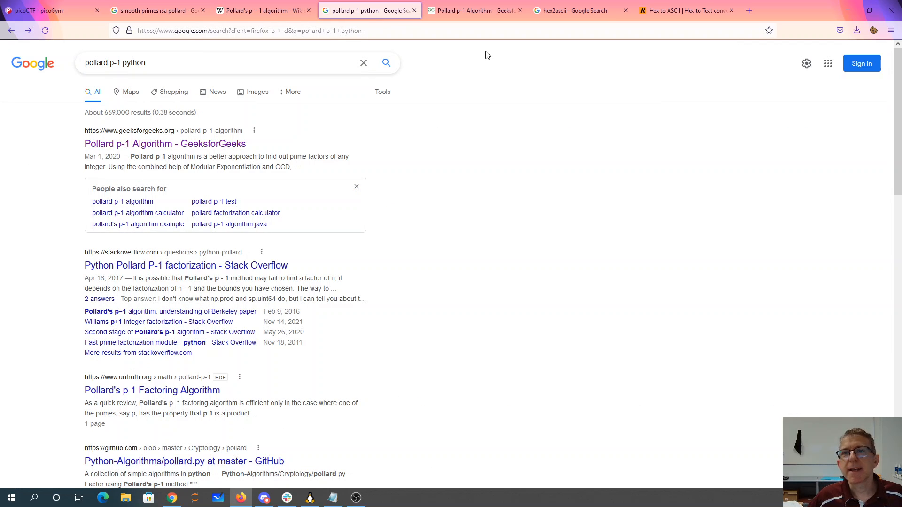
click(472, 10)
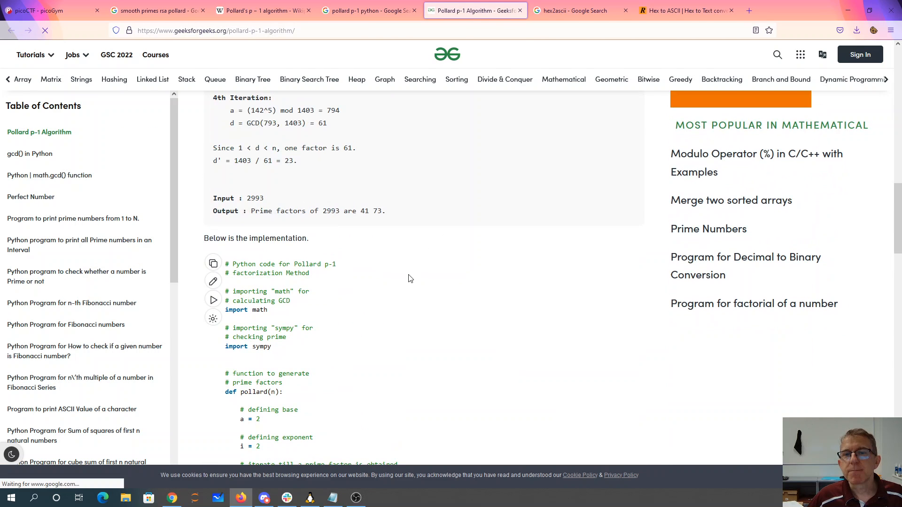
Copy the GeeksforGeeks Python implementation of Pollard p-1 factorization
scroll(down, 3)
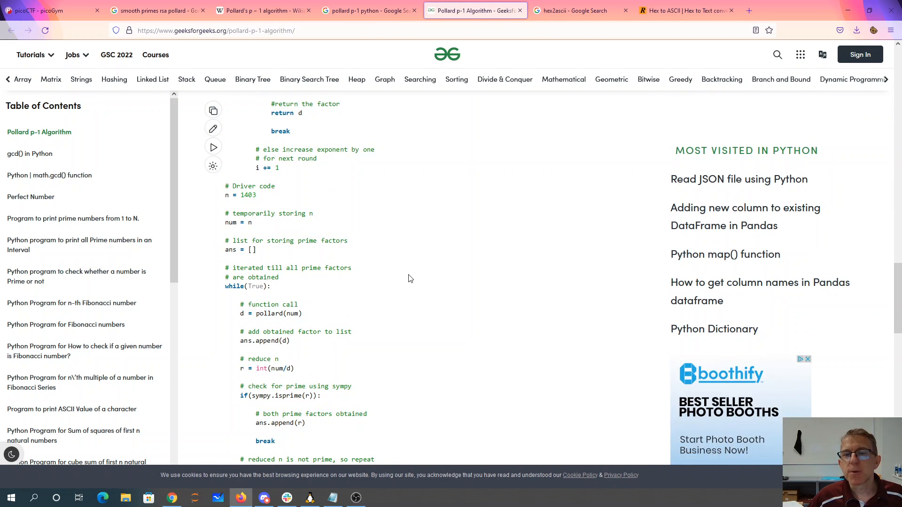
click(310, 498)
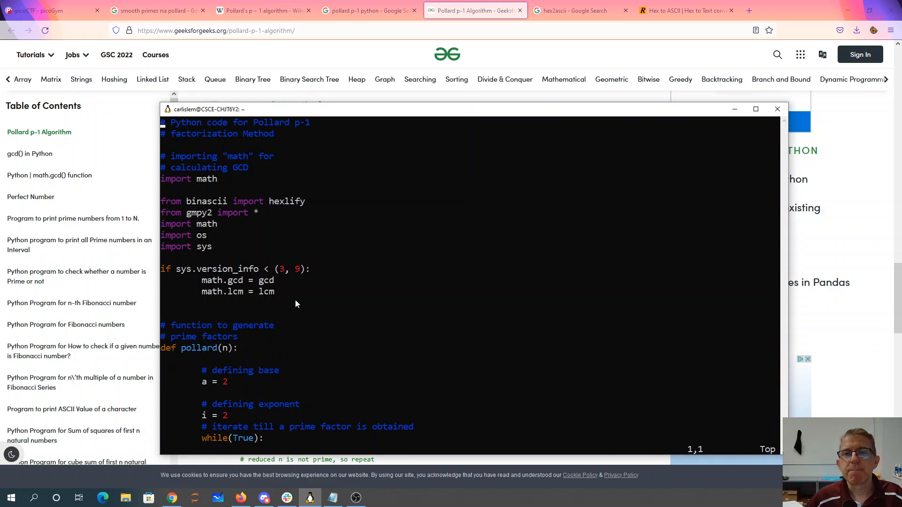
mouse_move(153, 252)
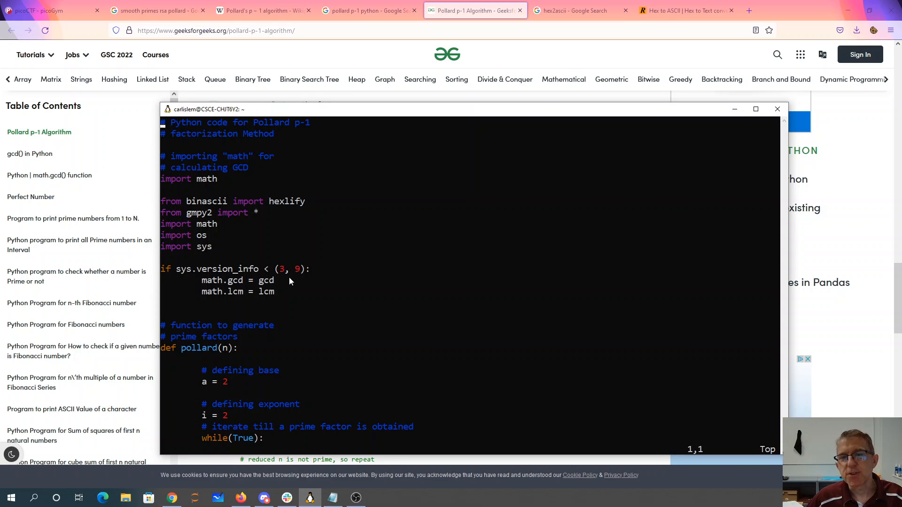
mouse_move(227, 289)
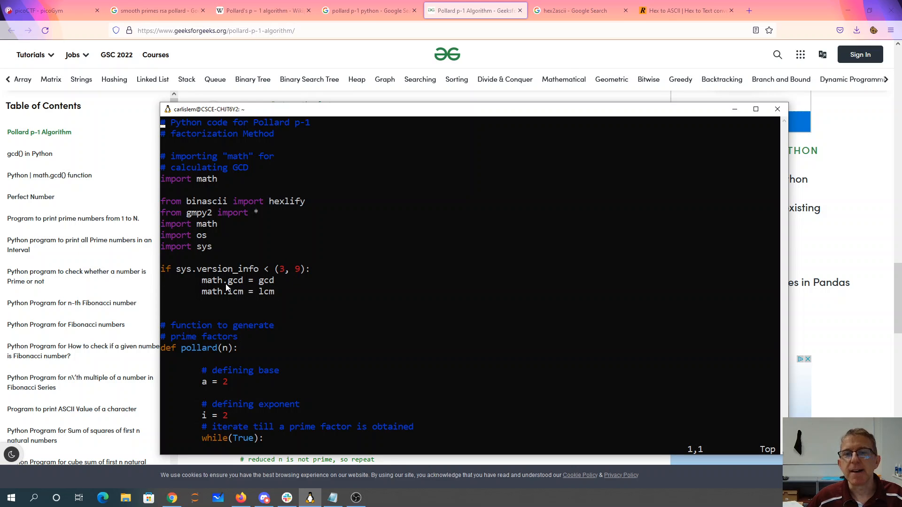
mouse_move(240, 306)
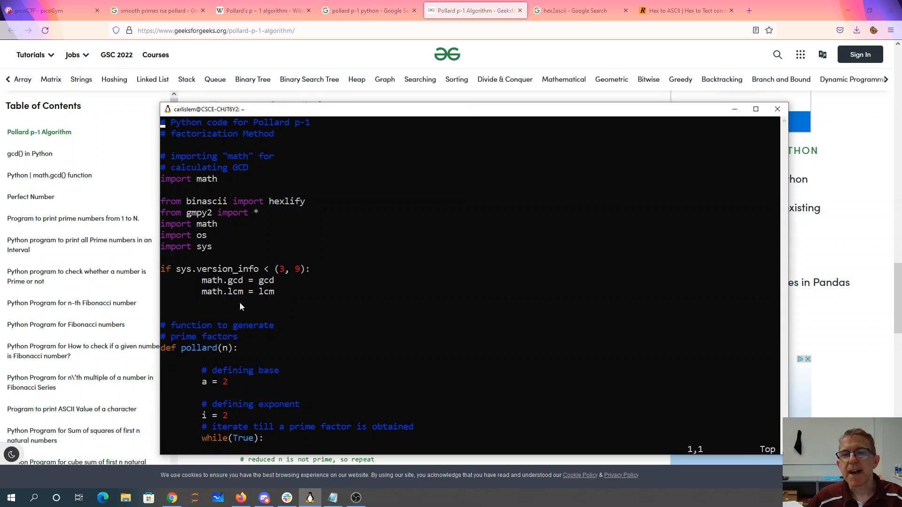
mouse_move(261, 275)
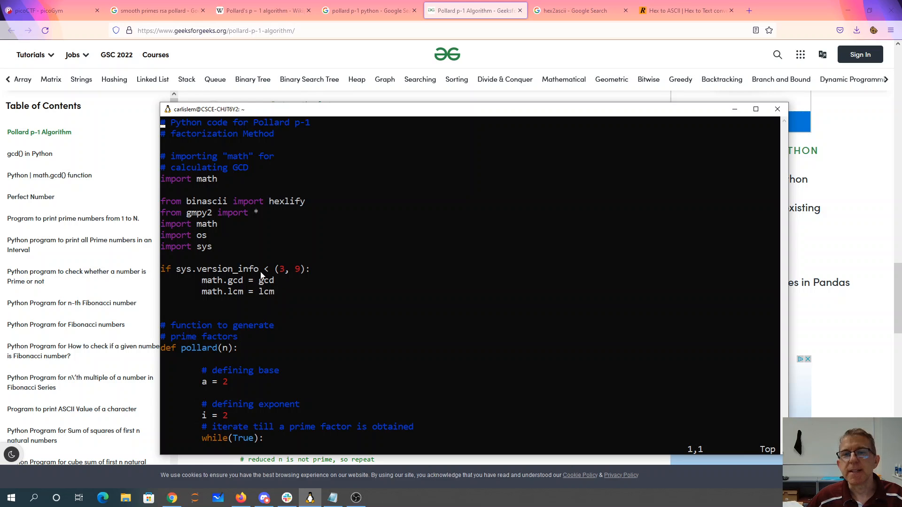
mouse_move(224, 223)
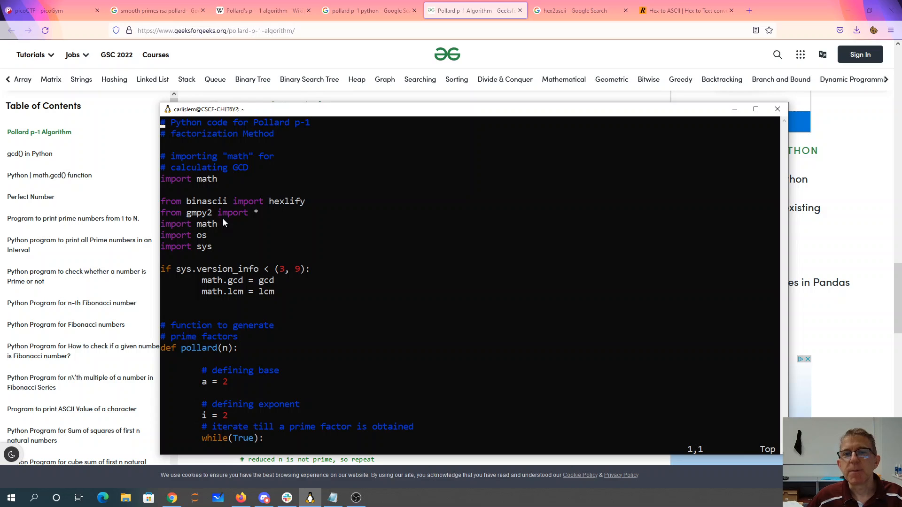
mouse_move(309, 301)
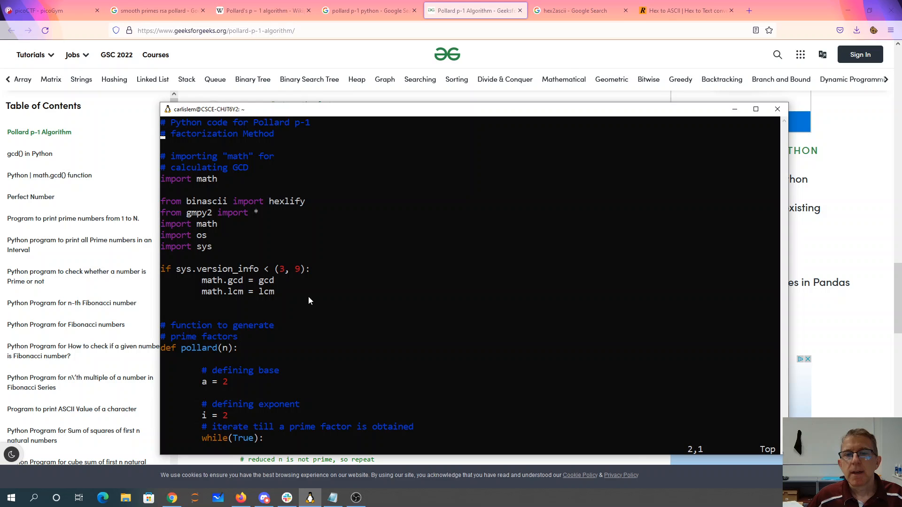
scroll(down, 3)
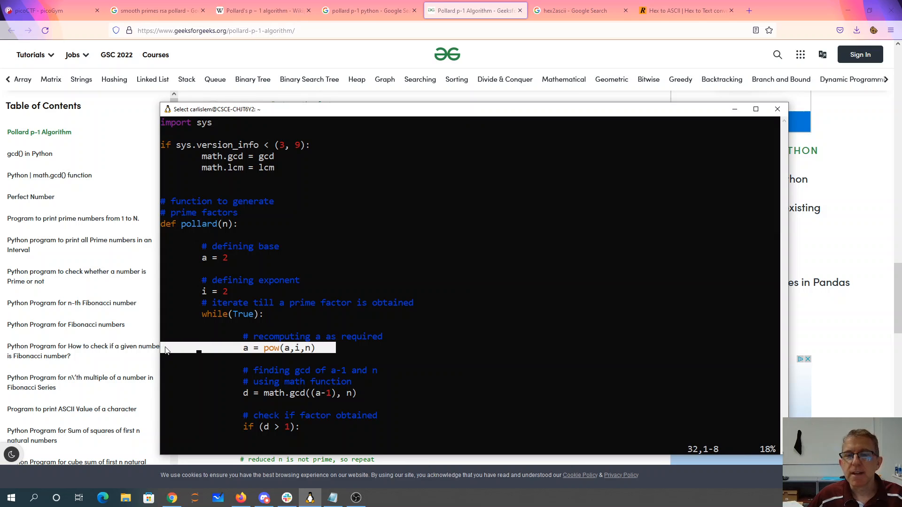
mouse_move(316, 357)
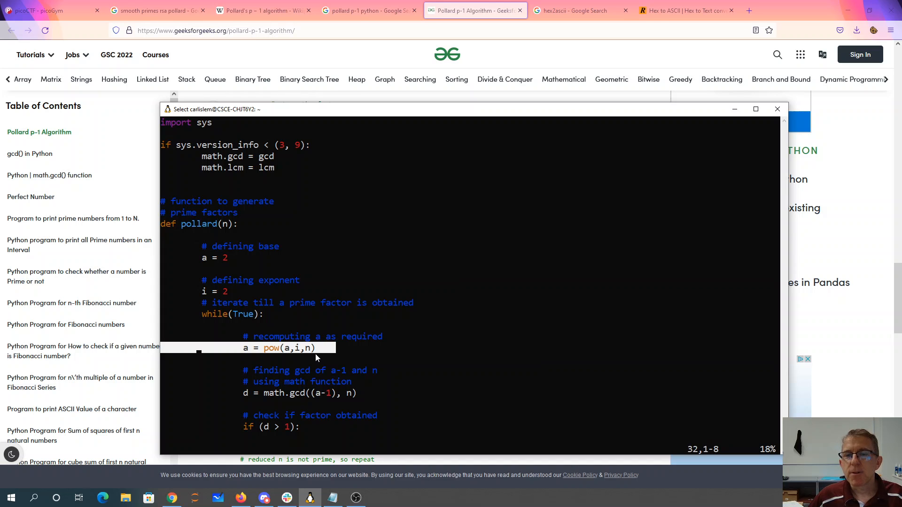
mouse_move(283, 353)
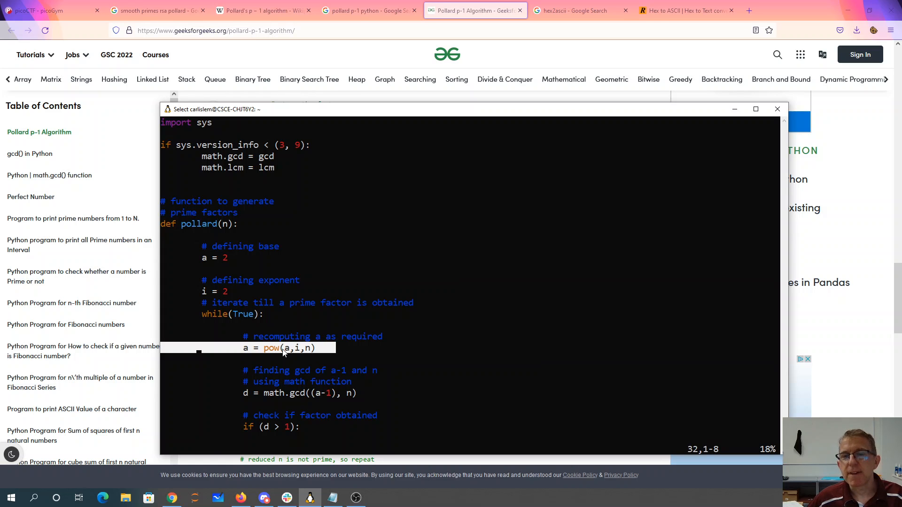
mouse_move(307, 358)
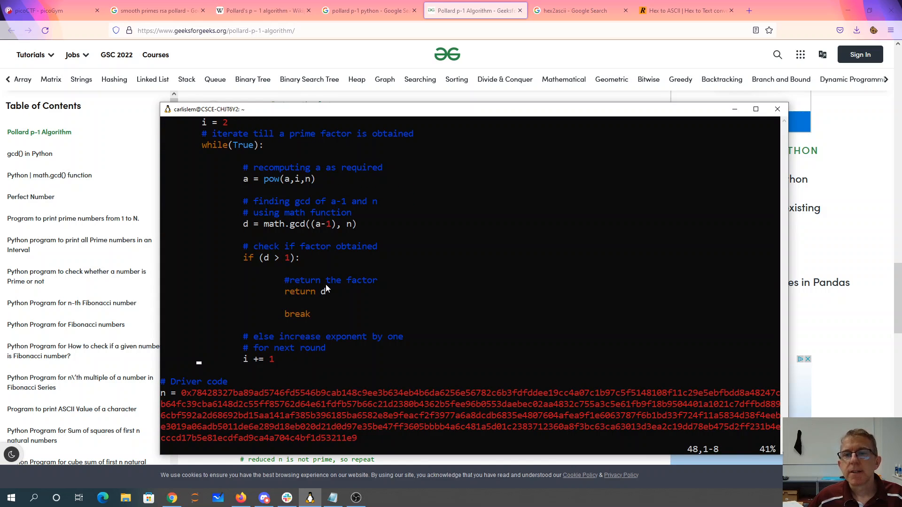
key(k)
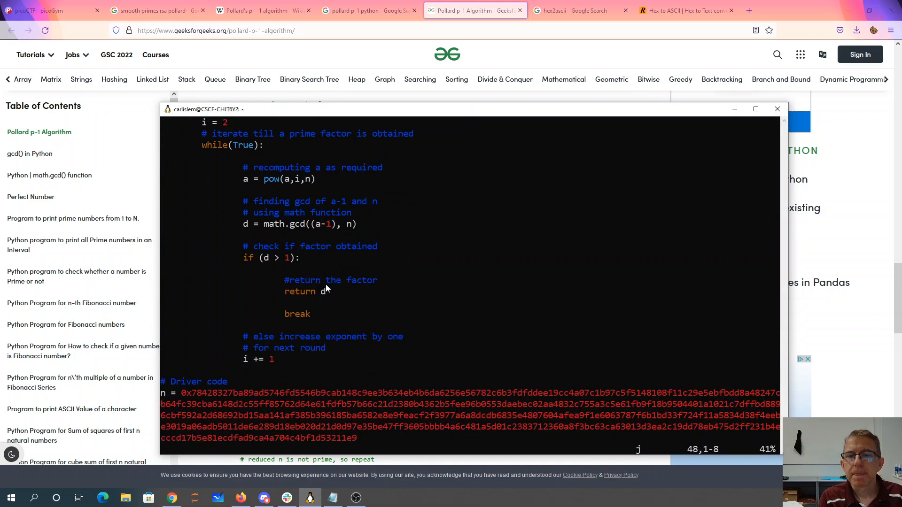
scroll(down, 3)
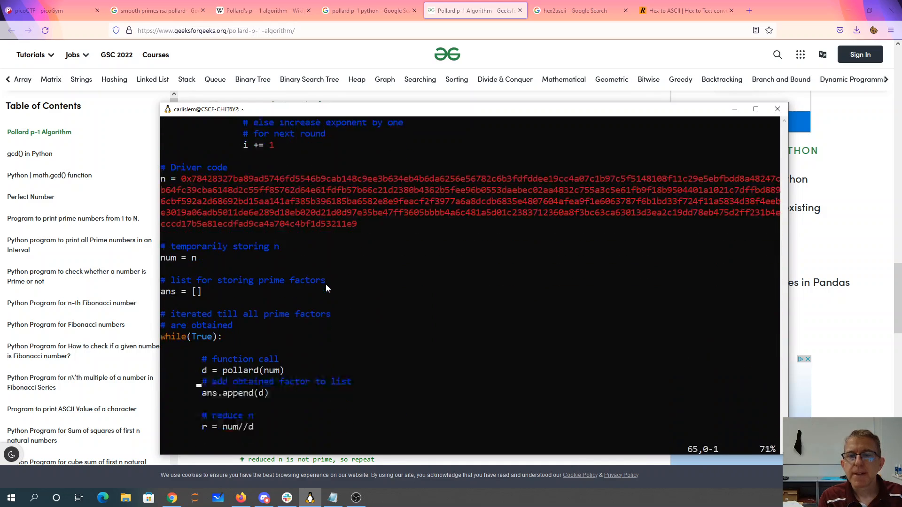
scroll(down, 3)
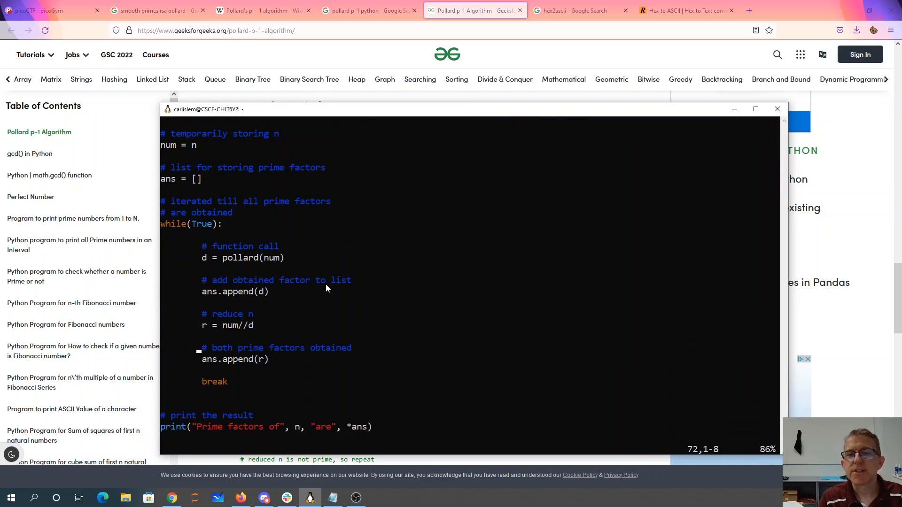
mouse_move(196, 344)
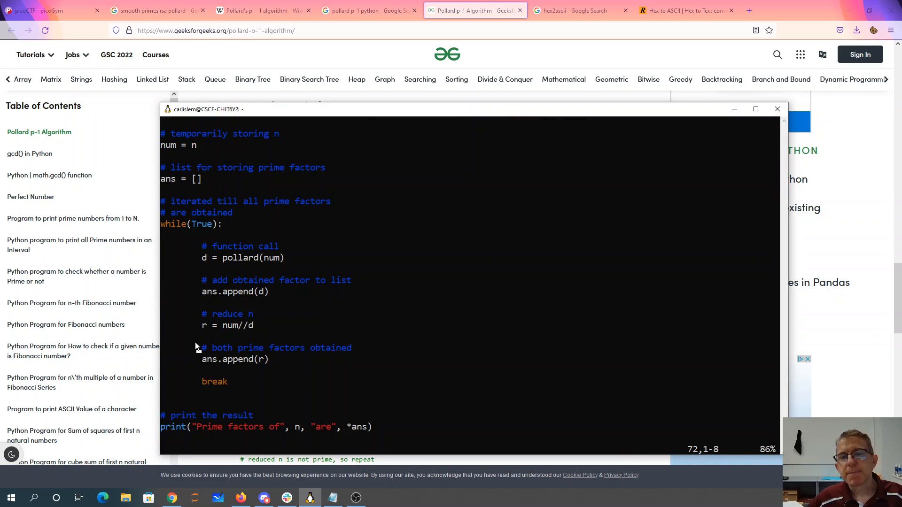
mouse_move(208, 332)
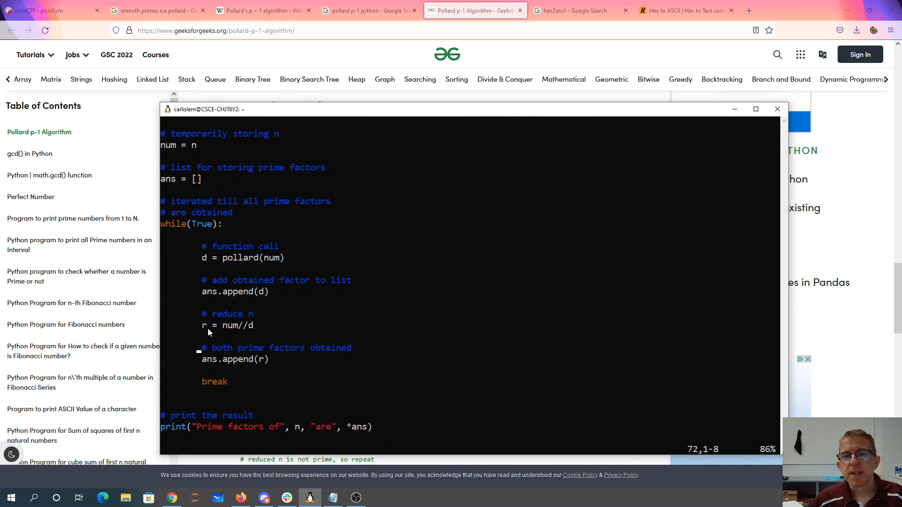
mouse_move(224, 331)
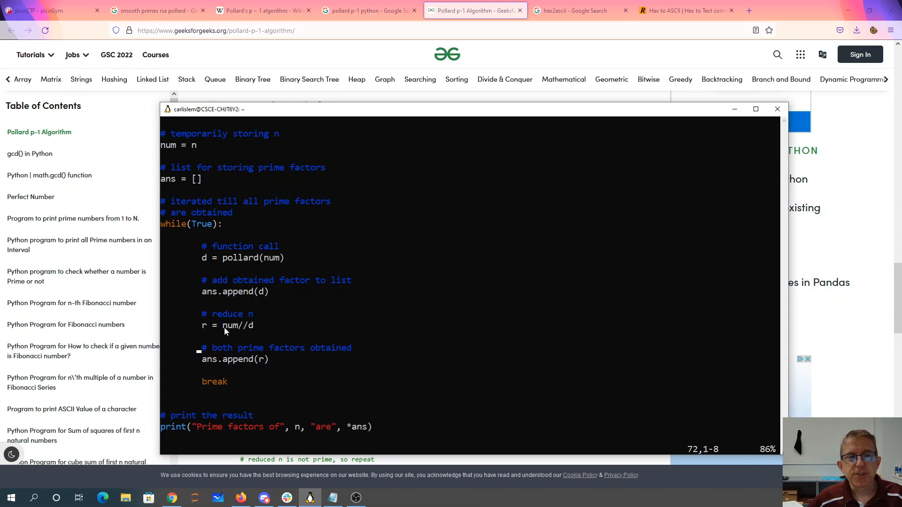
mouse_move(256, 330)
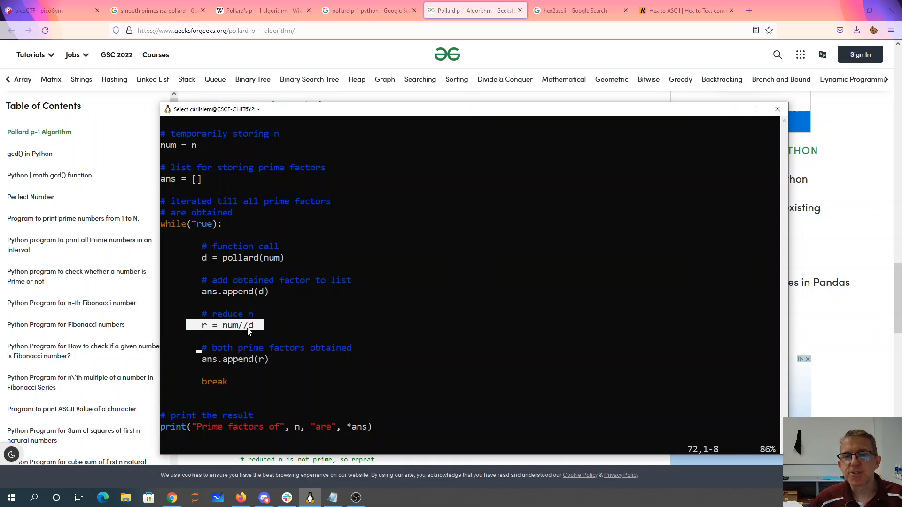
mouse_move(245, 314)
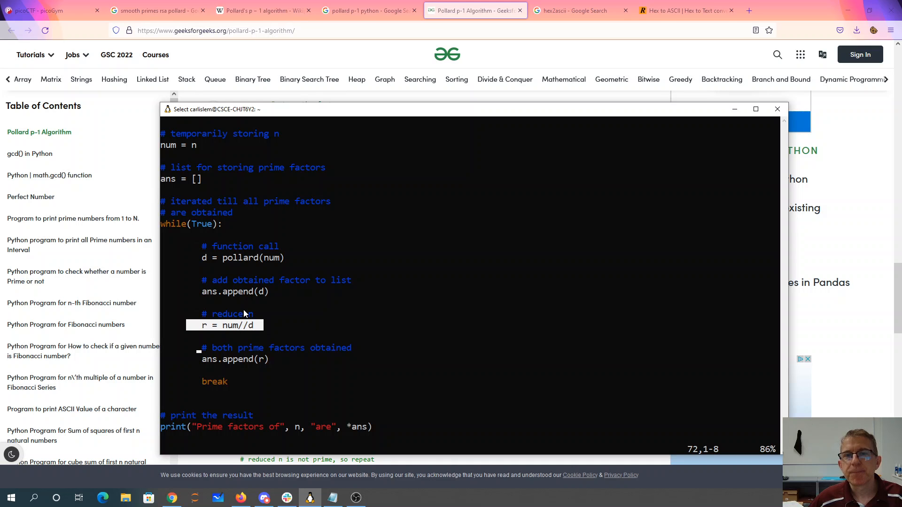
mouse_move(267, 300)
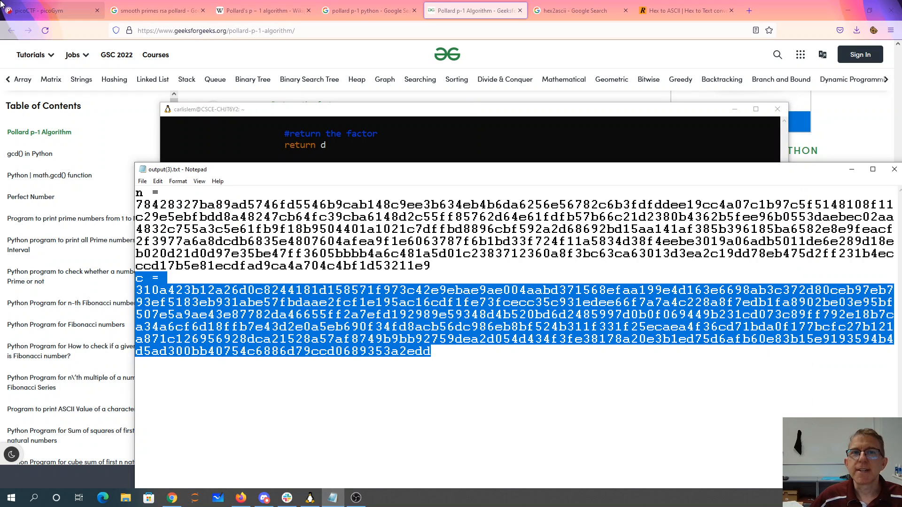
Show the Notepad output file holding the modulus n and ciphertext c
click(52, 10)
text(python3 gen.py)
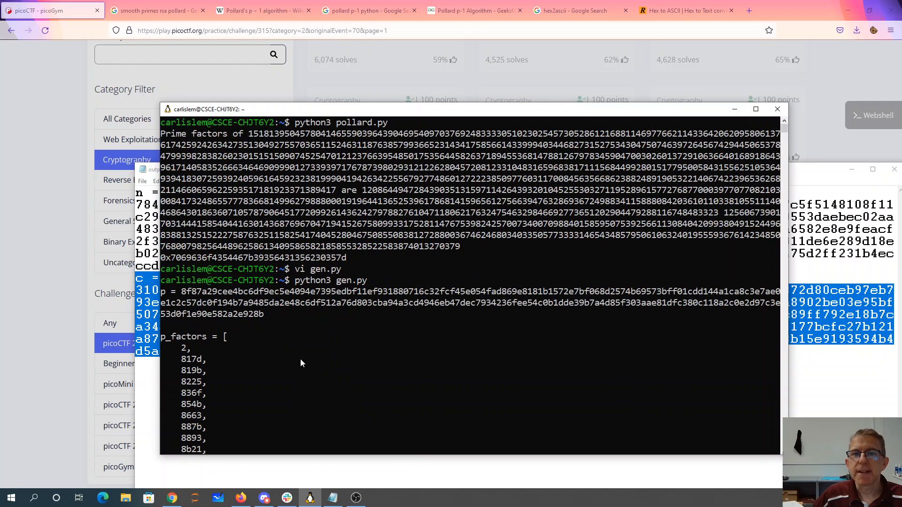
mouse_move(374, 151)
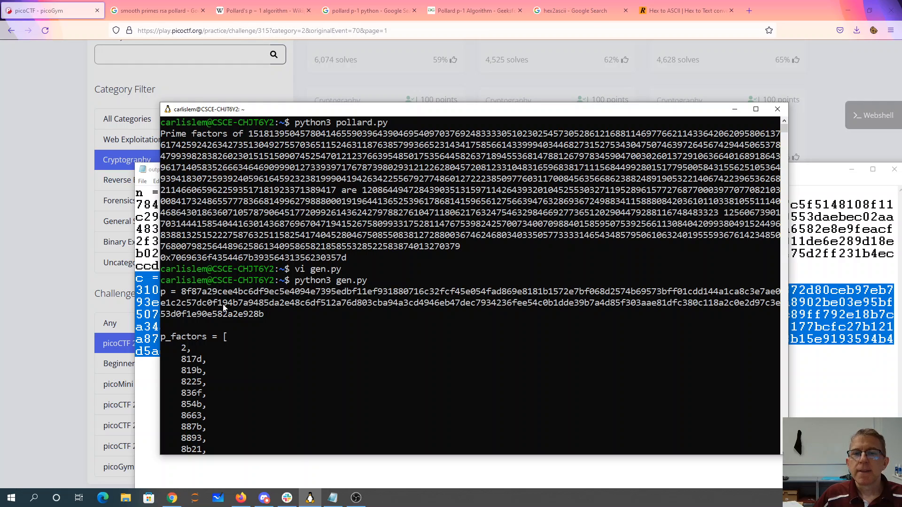
mouse_move(164, 257)
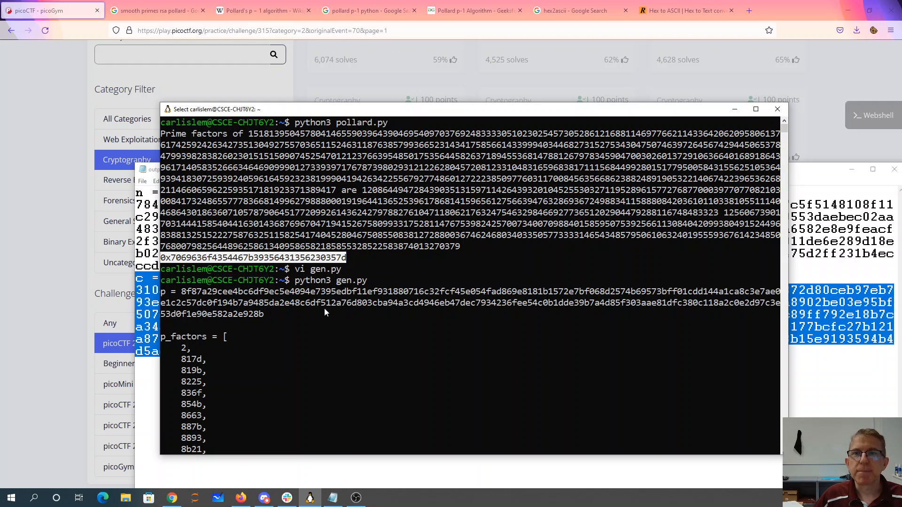
click(580, 11)
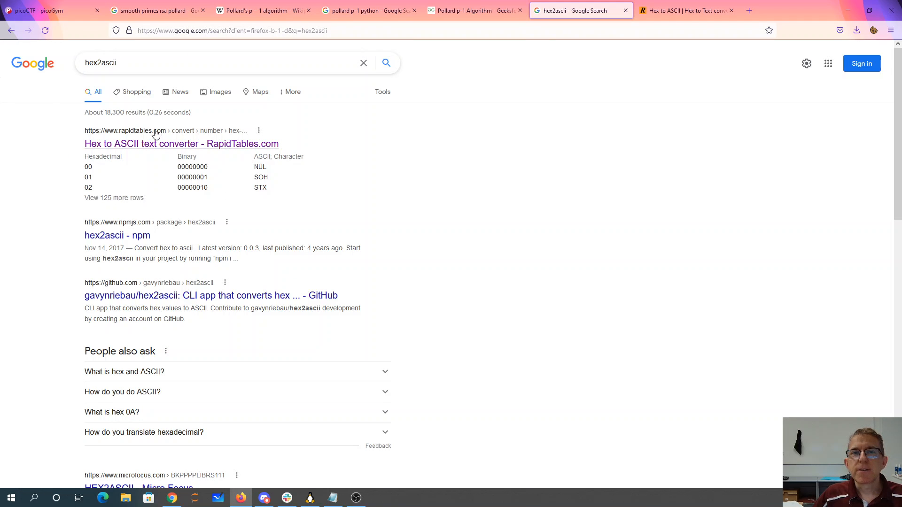
Decode the hex to picoCTF{95d15b05} in RapidTables and submit it for 300 points
click(685, 10)
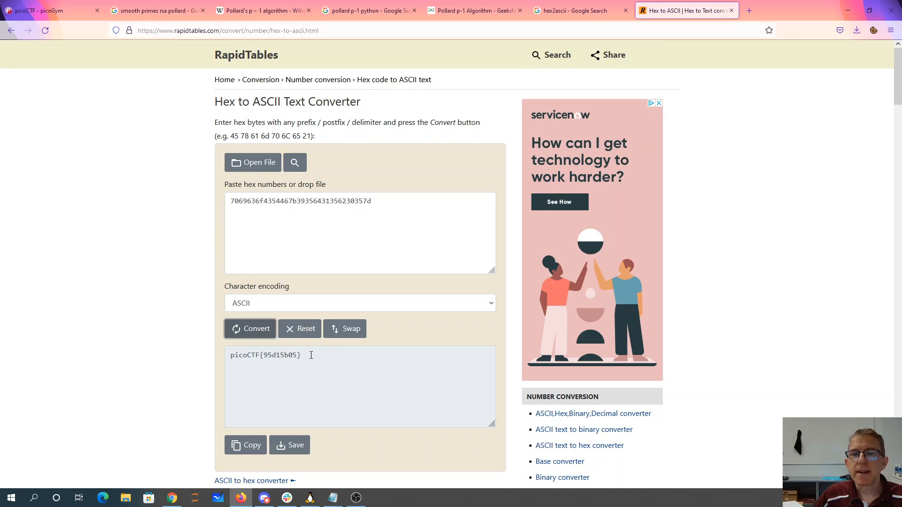
triple_click(265, 356)
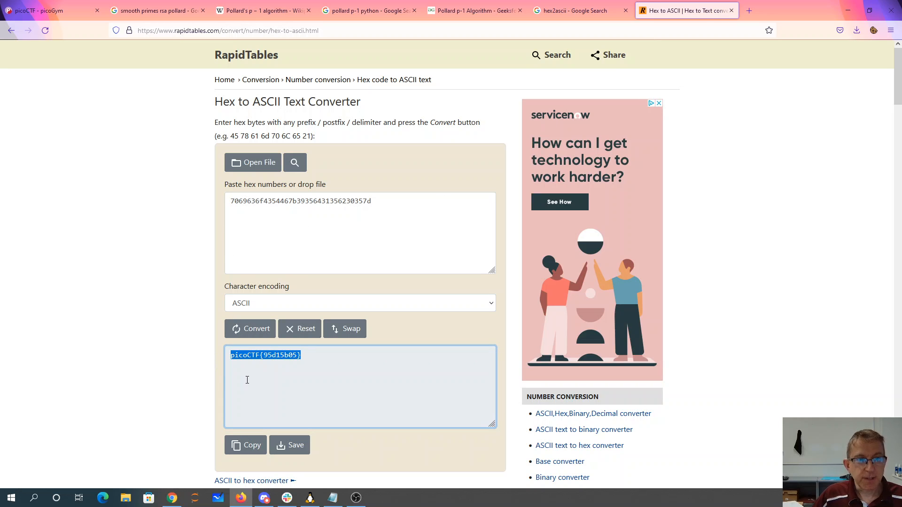
click(51, 10)
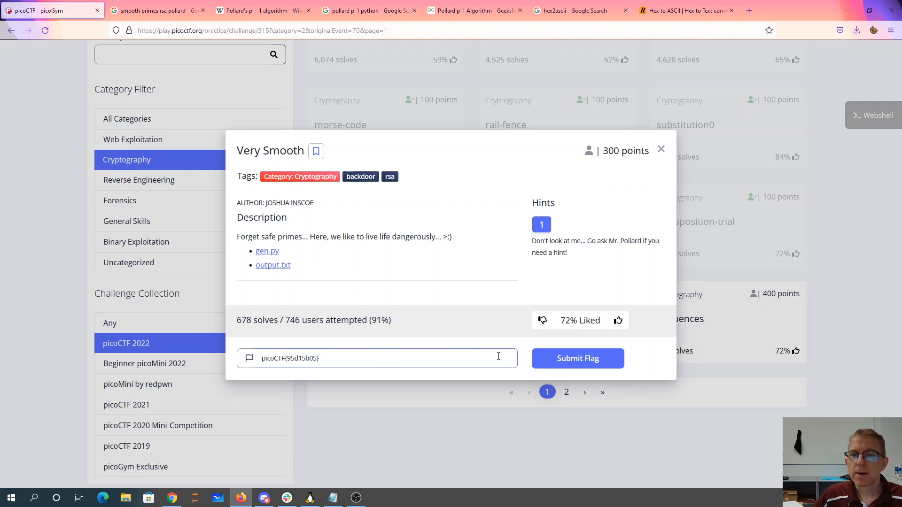
click(577, 358)
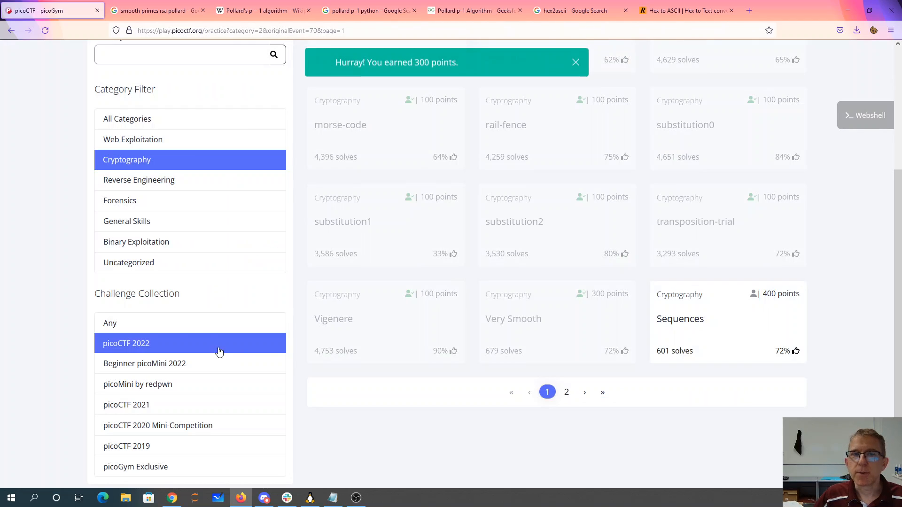